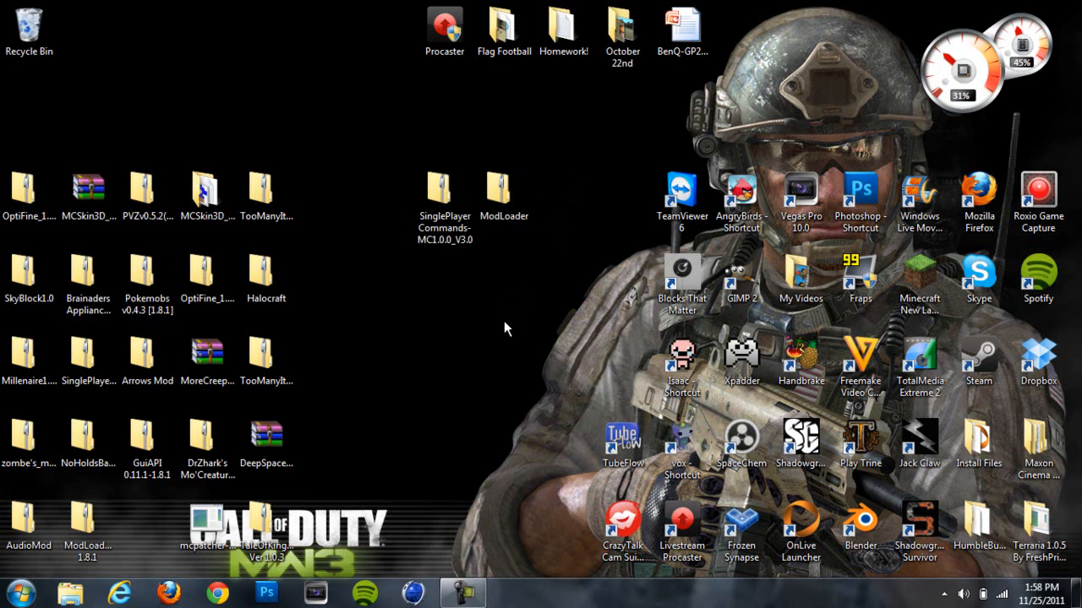
{"action": "mouse_move", "coordinate": [509, 342]}
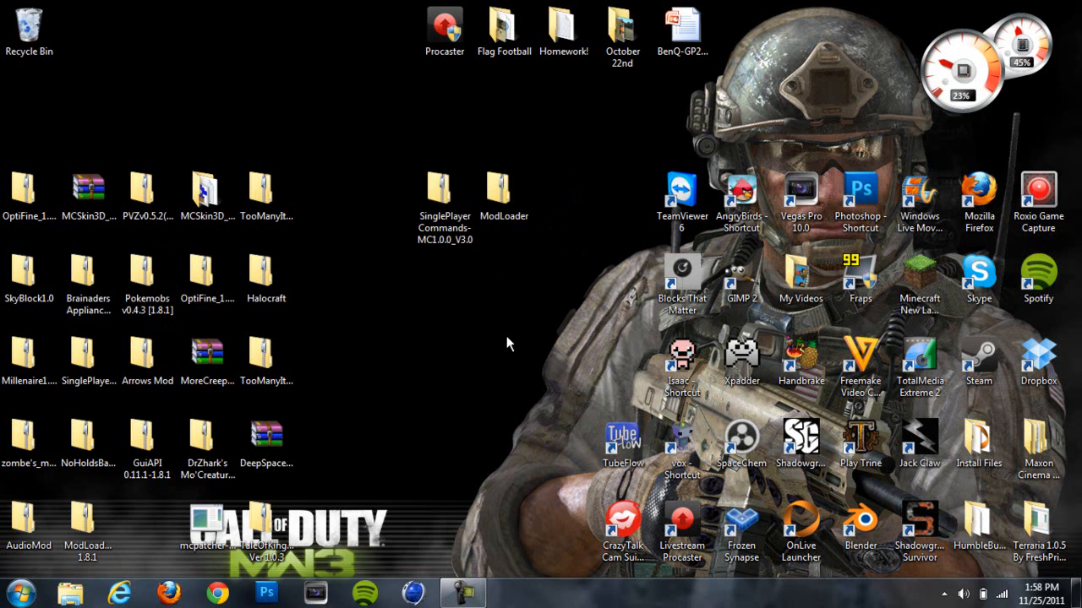
- Extract the ModLoader archive into its own folder on the desktop
{"action": "left_click", "coordinate": [444, 190]}
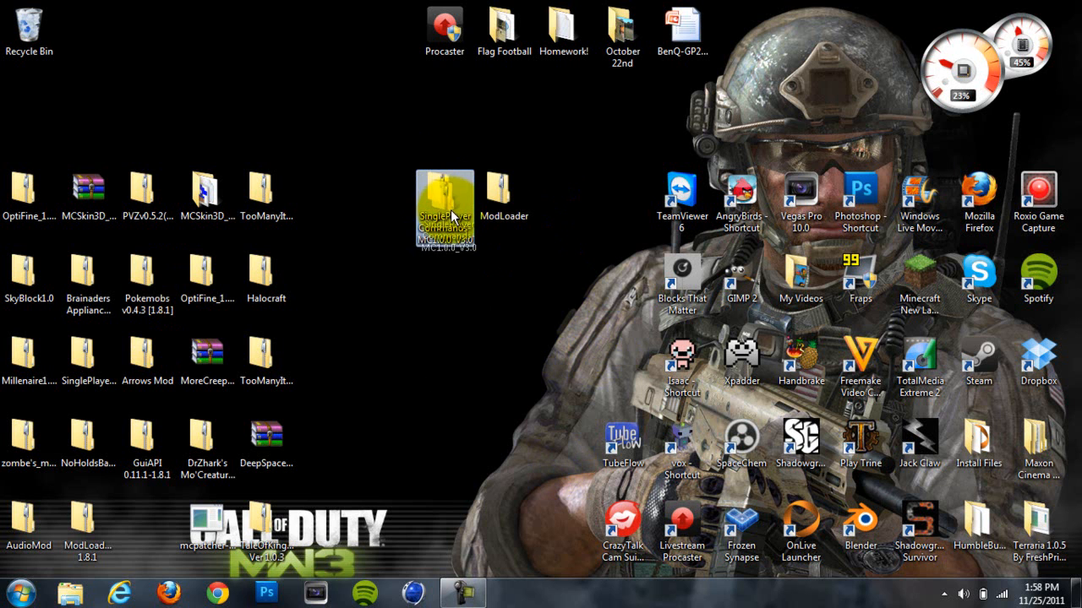
{"action": "left_click", "coordinate": [504, 190]}
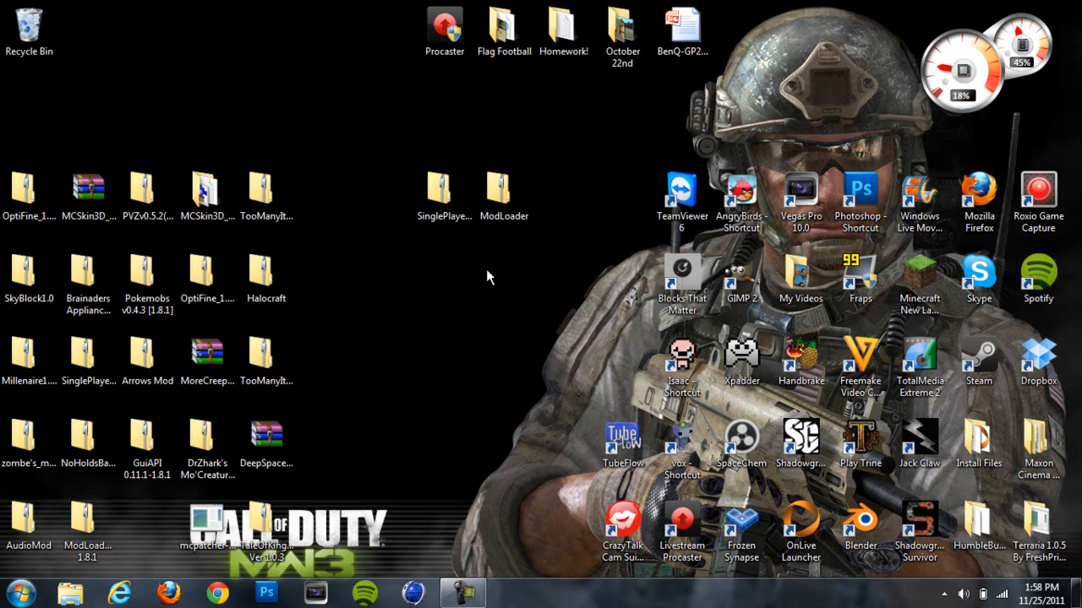
{"action": "mouse_move", "coordinate": [405, 260]}
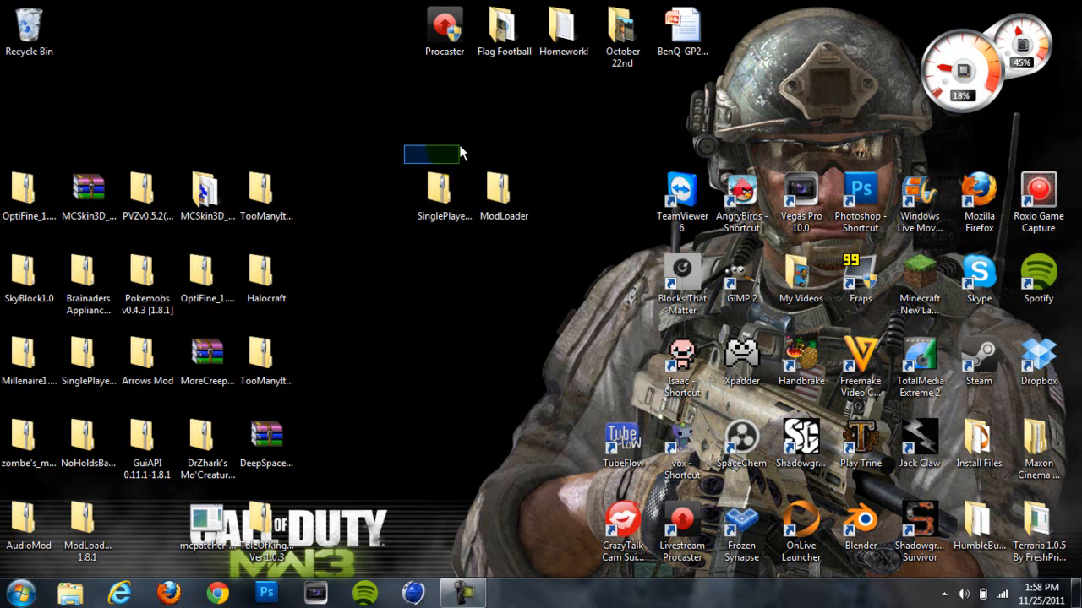
{"action": "left_click", "coordinate": [444, 190]}
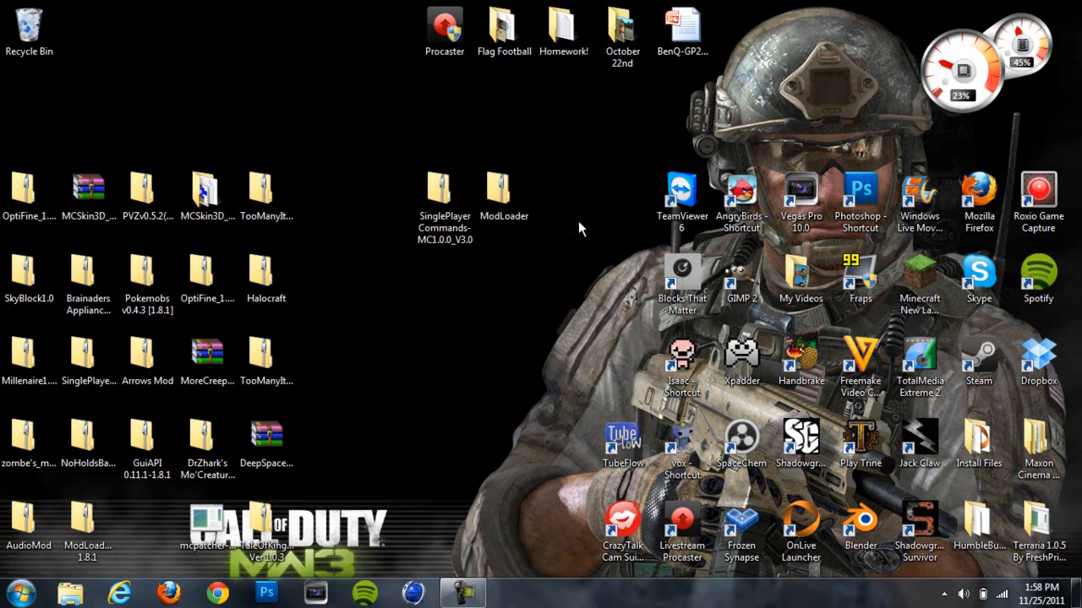
{"action": "mouse_move", "coordinate": [537, 321]}
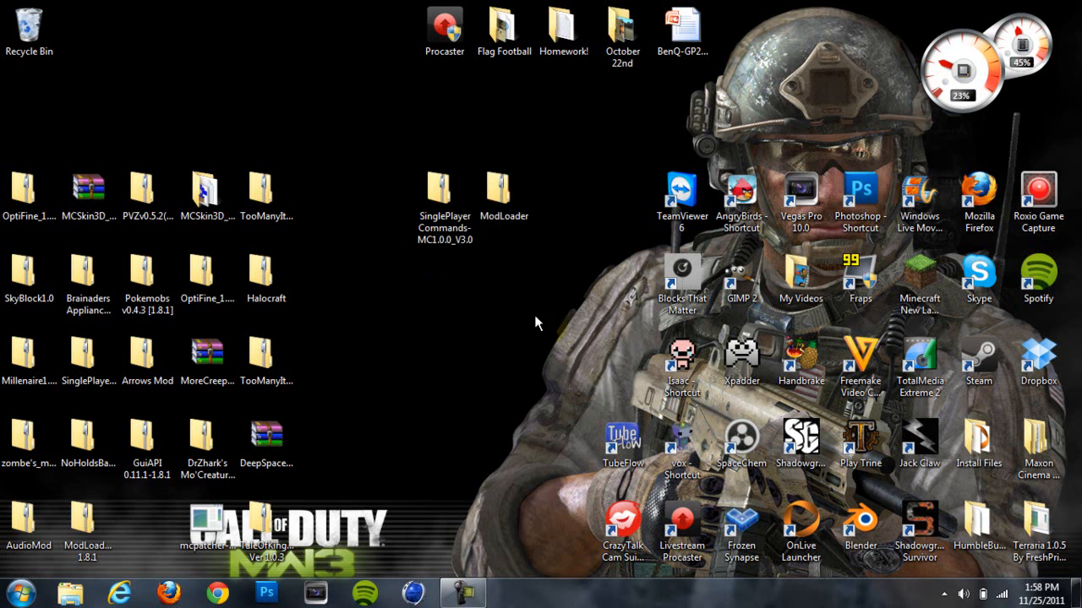
{"action": "left_click", "coordinate": [504, 195]}
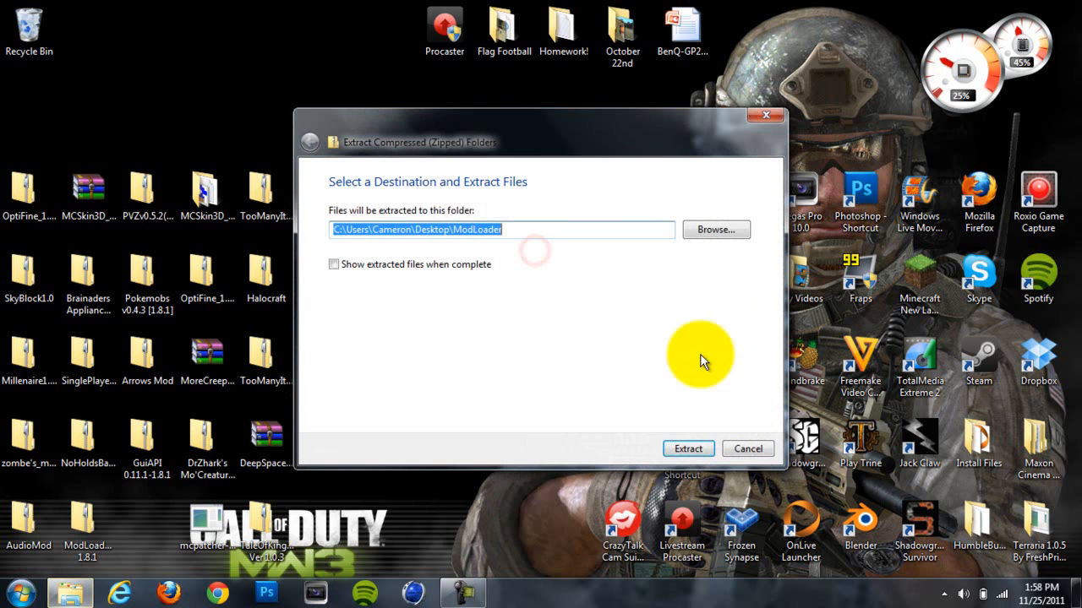
{"action": "left_click", "coordinate": [688, 449]}
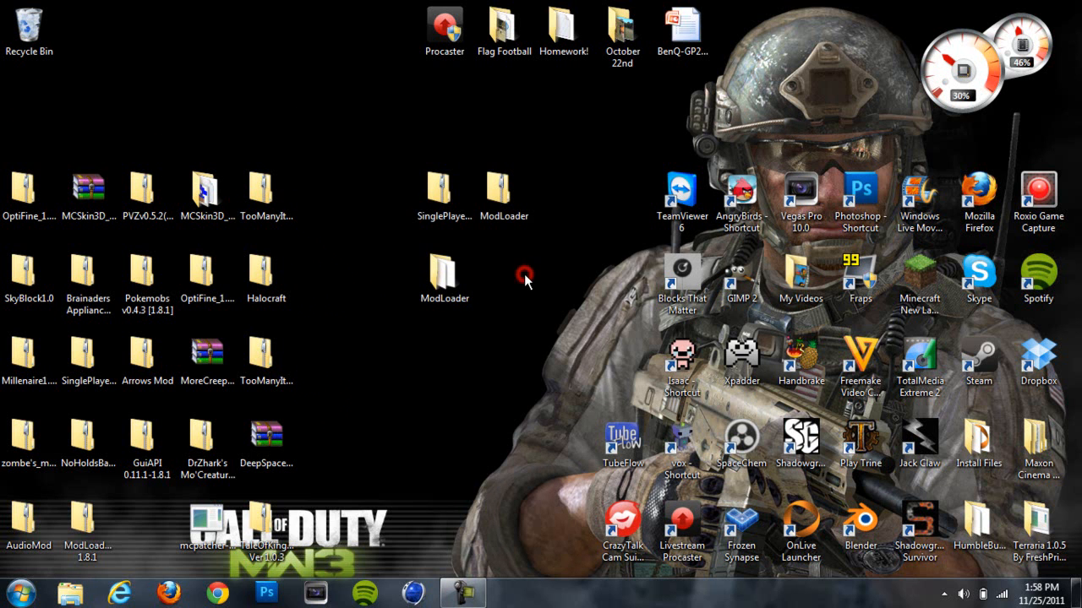
- Extract the SinglePlayer Commands MC1.0.0_V3.0 archive into a desktop folder
{"action": "double_click", "coordinate": [443, 195]}
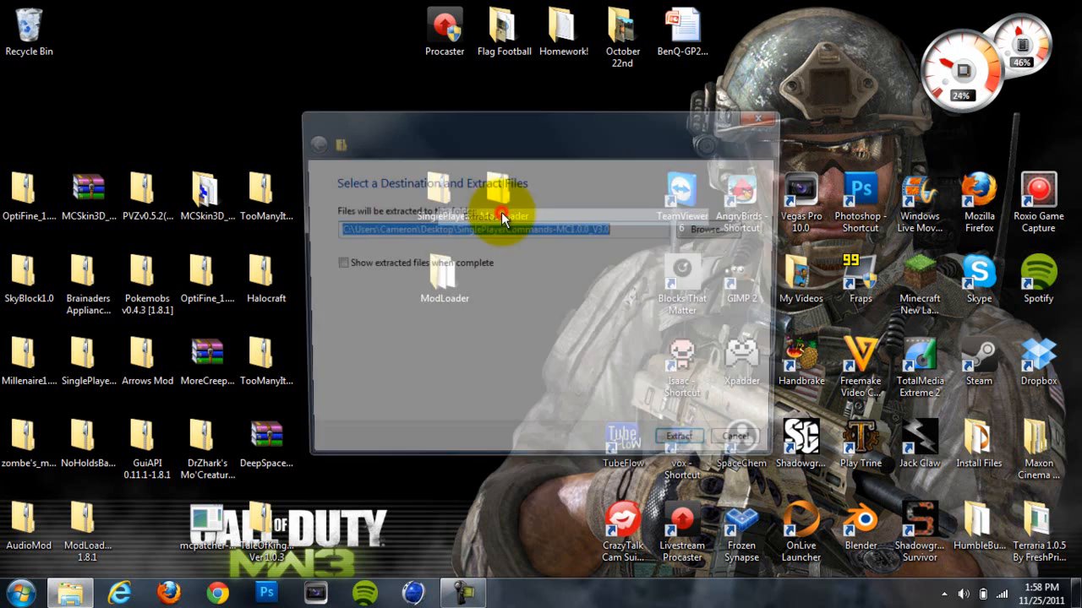
{"action": "left_click", "coordinate": [679, 434]}
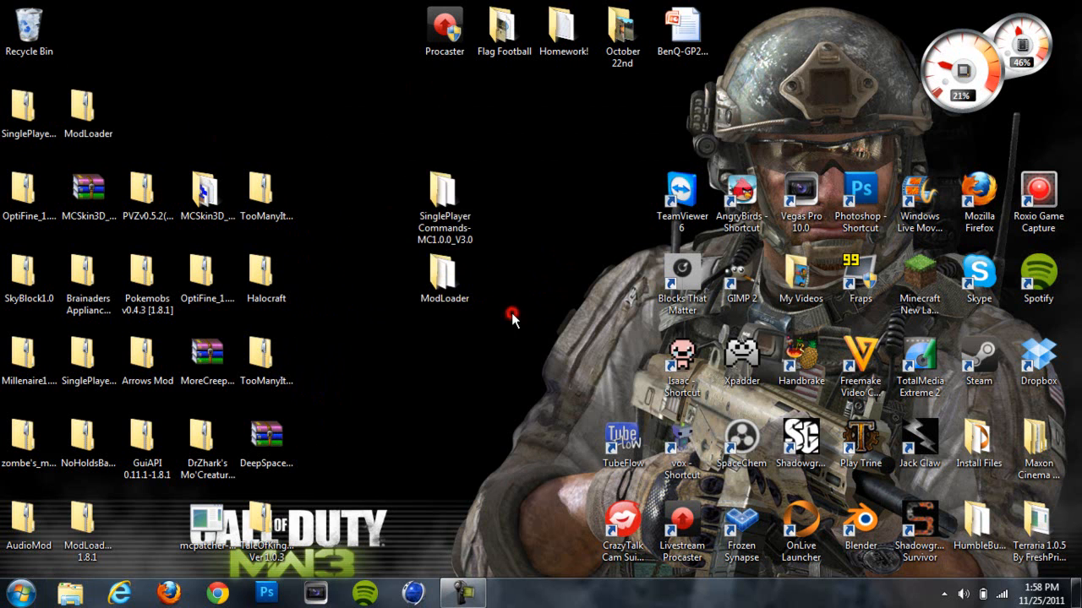
{"action": "left_click", "coordinate": [444, 275]}
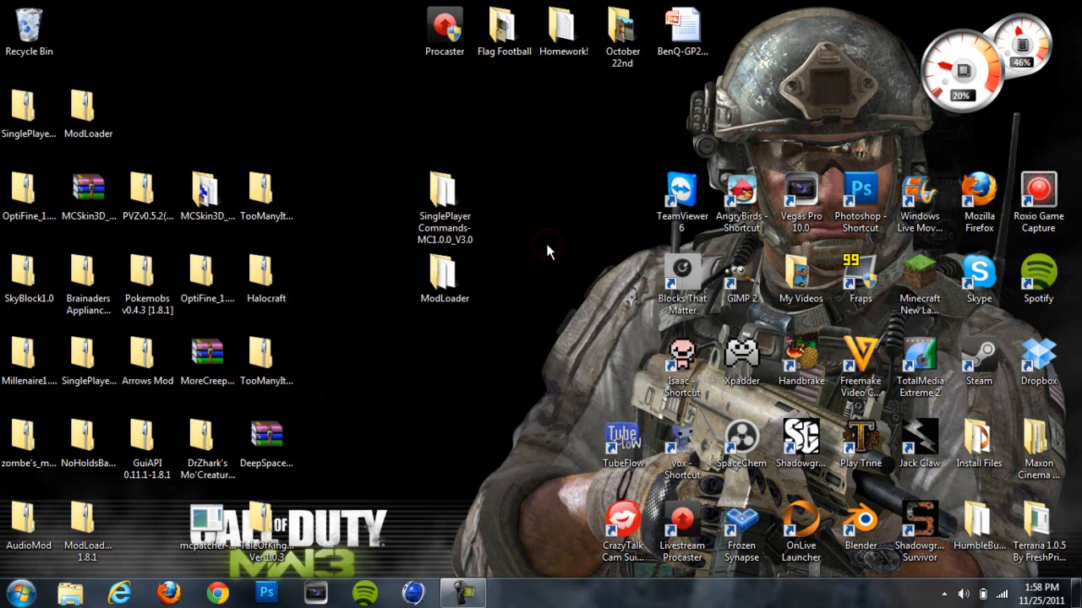
- Go to %appdata% and open the .minecraft\bin folder containing minecraft.jar
{"action": "left_click", "coordinate": [13, 585]}
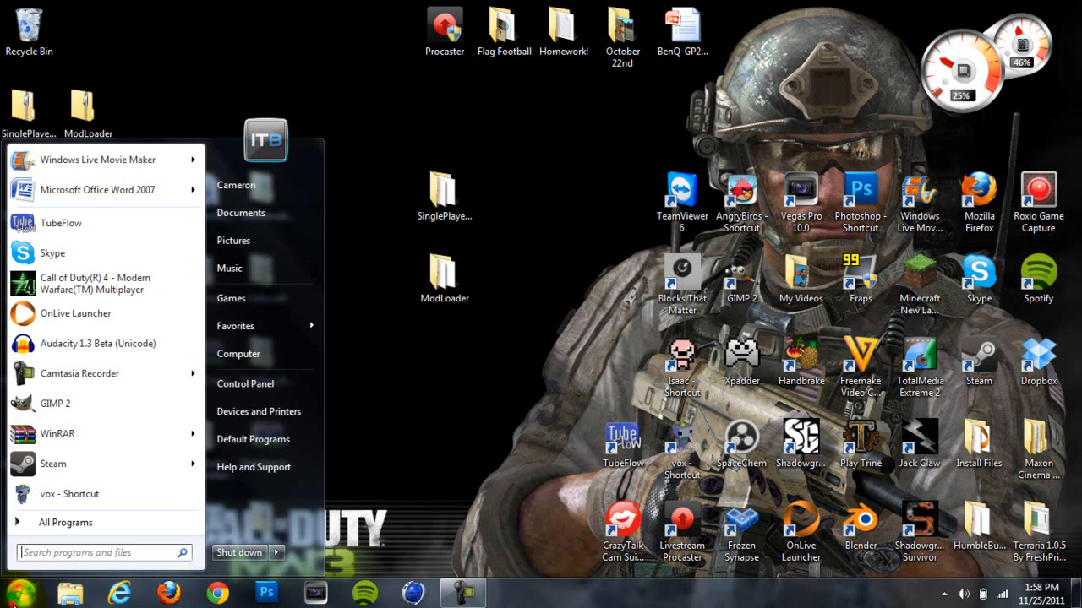
{"action": "type", "text": "%ap"}
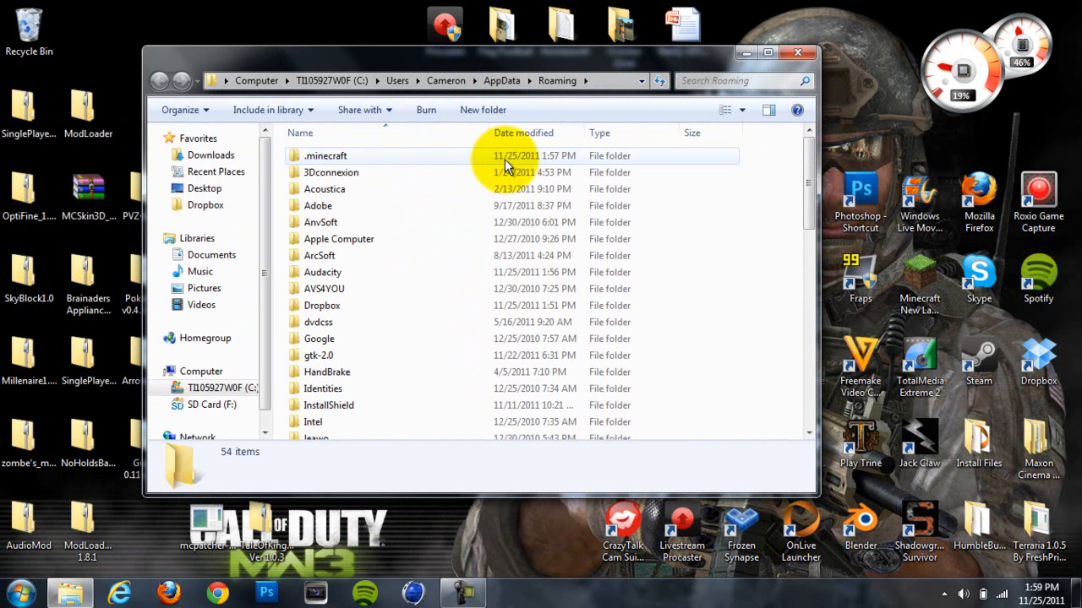
{"action": "double_click", "coordinate": [327, 155]}
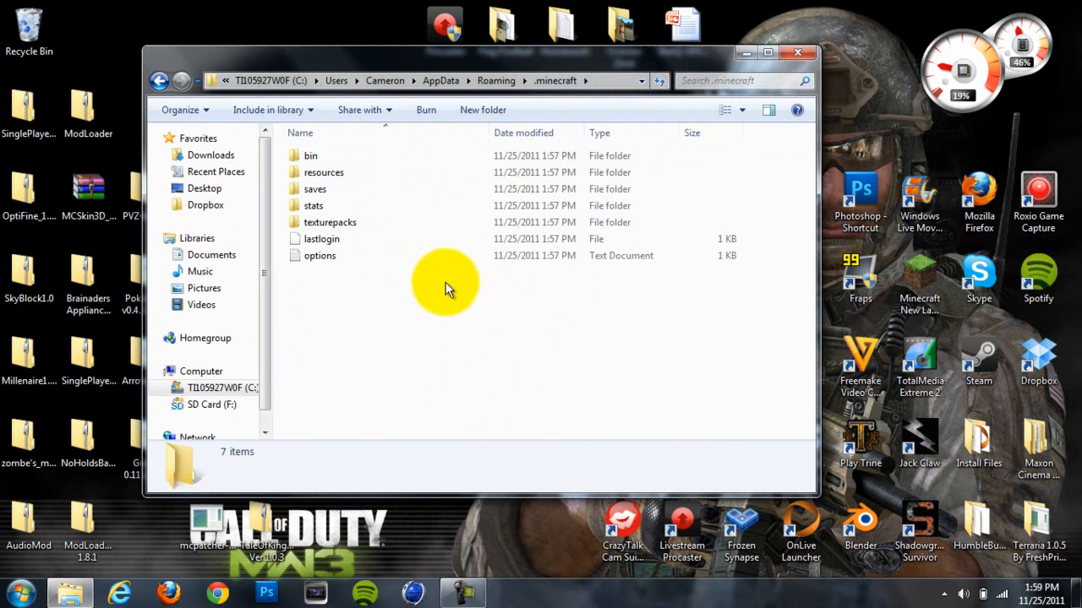
{"action": "mouse_move", "coordinate": [369, 161]}
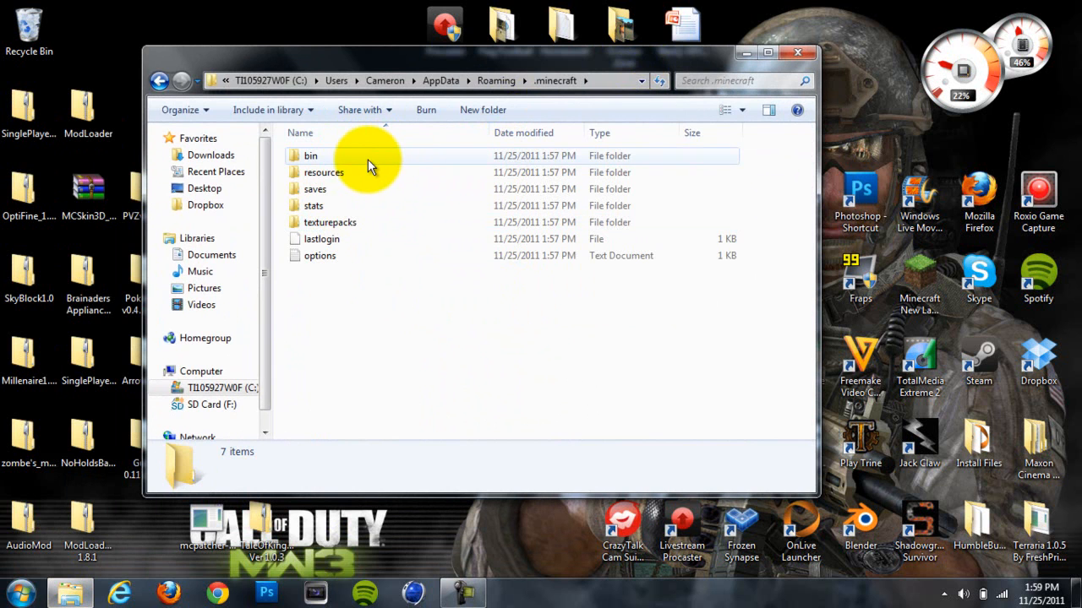
{"action": "double_click", "coordinate": [310, 156]}
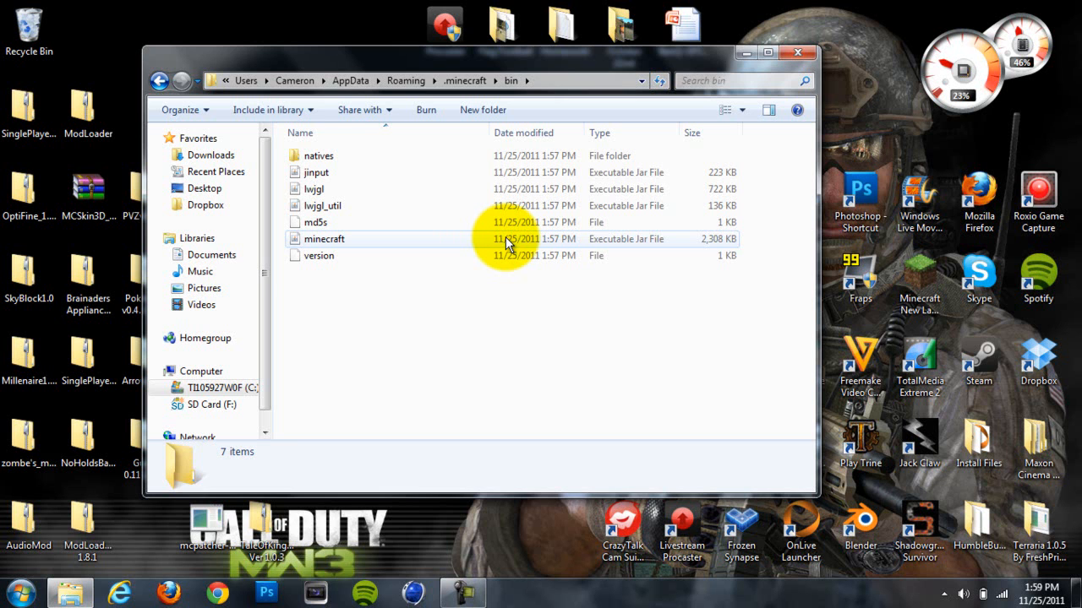
- Open minecraft.jar as an archive in WinRAR, dismissing the purchase reminder
{"action": "right_click", "coordinate": [324, 238]}
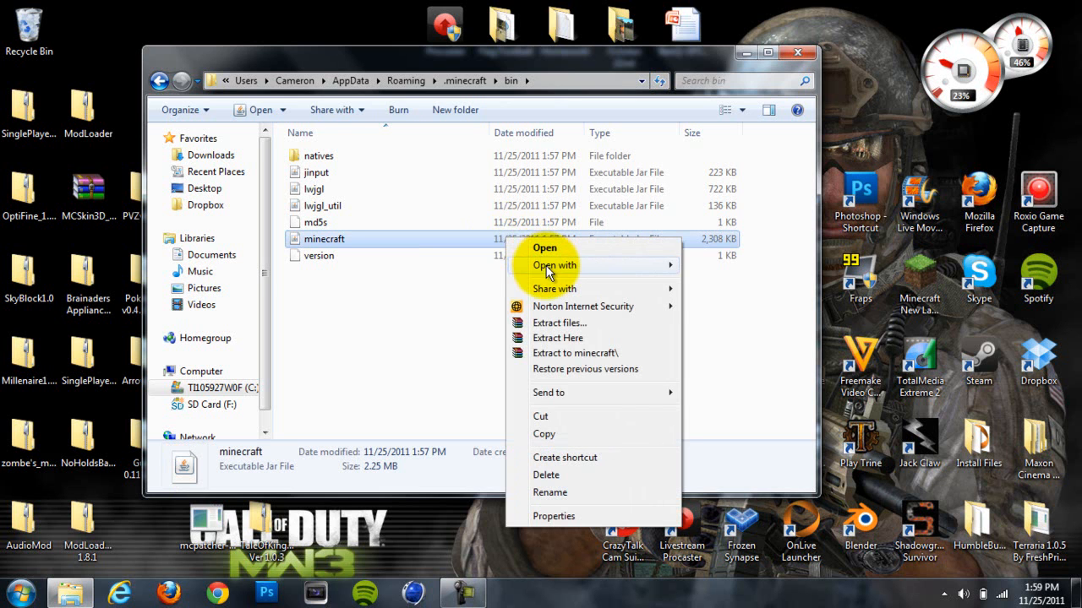
{"action": "left_click", "coordinate": [544, 248]}
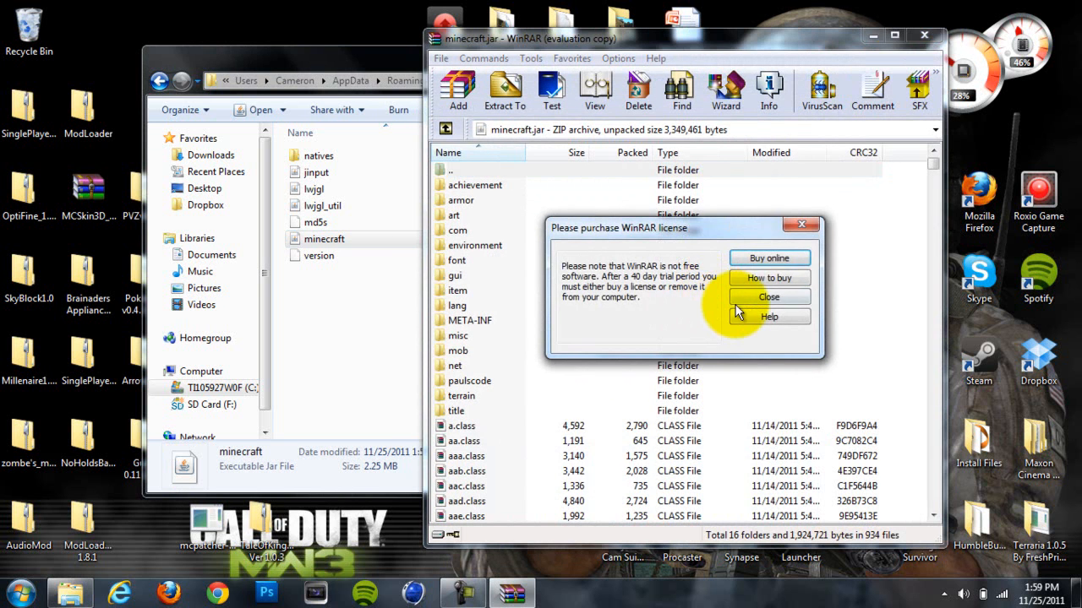
{"action": "left_click", "coordinate": [768, 296]}
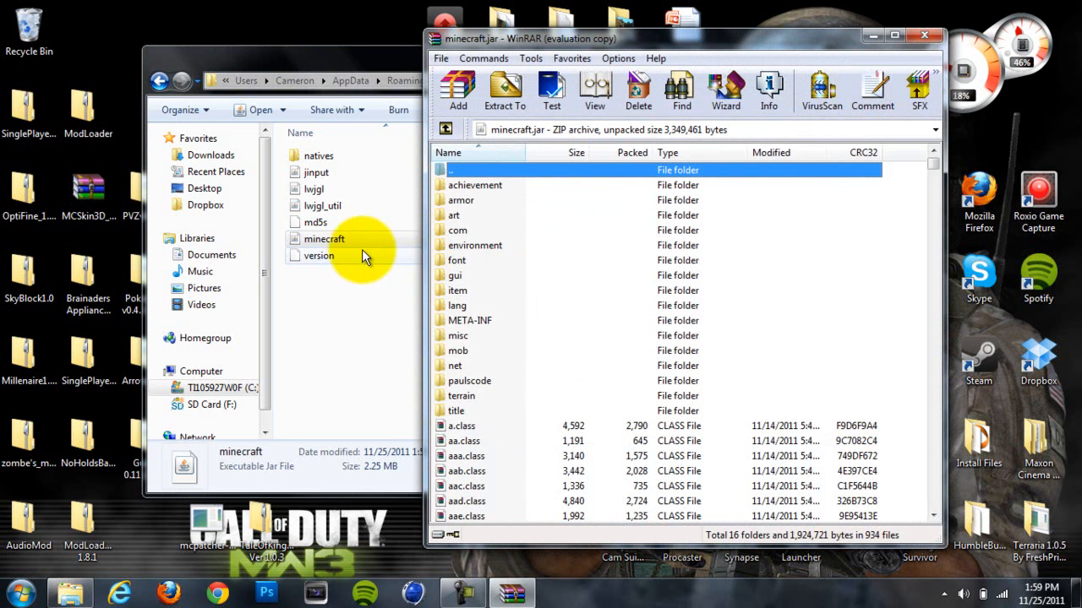
{"action": "mouse_move", "coordinate": [543, 319]}
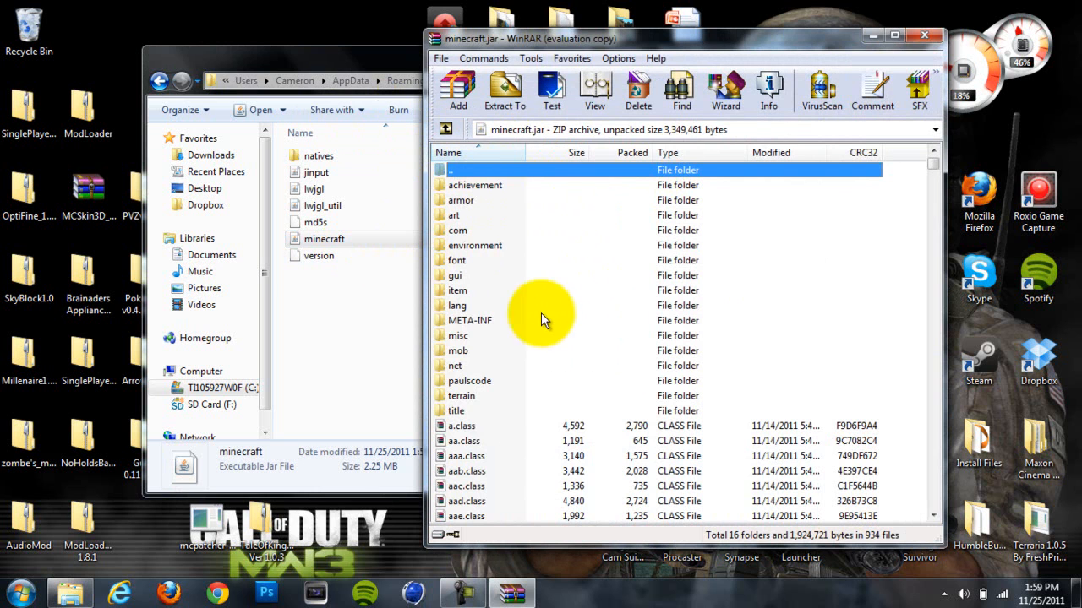
{"action": "mouse_move", "coordinate": [524, 325]}
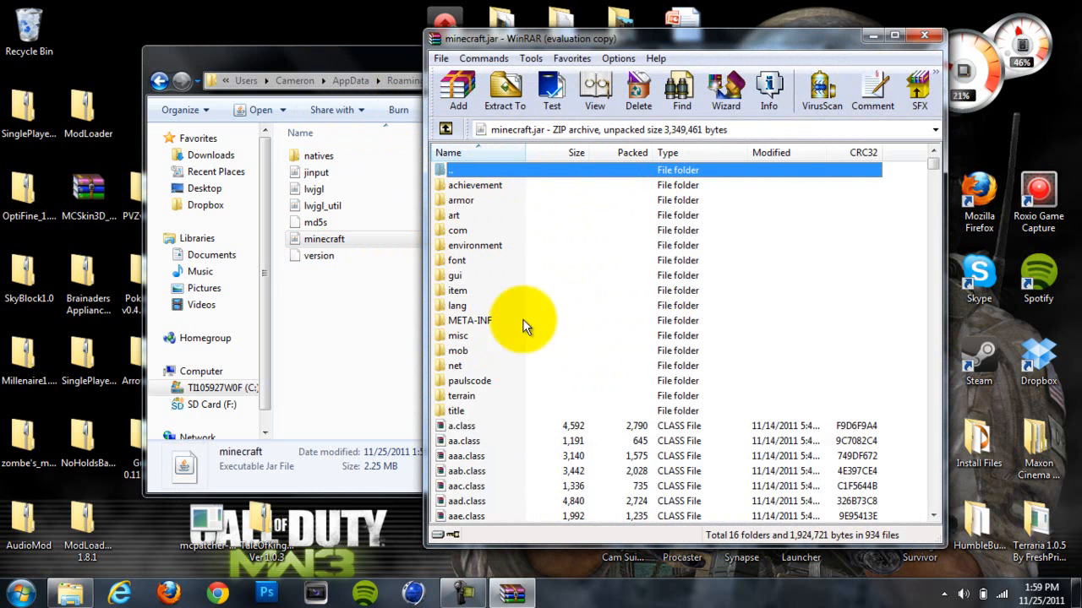
- Delete the META-INF folder from minecraft.jar
{"action": "left_click", "coordinate": [471, 320]}
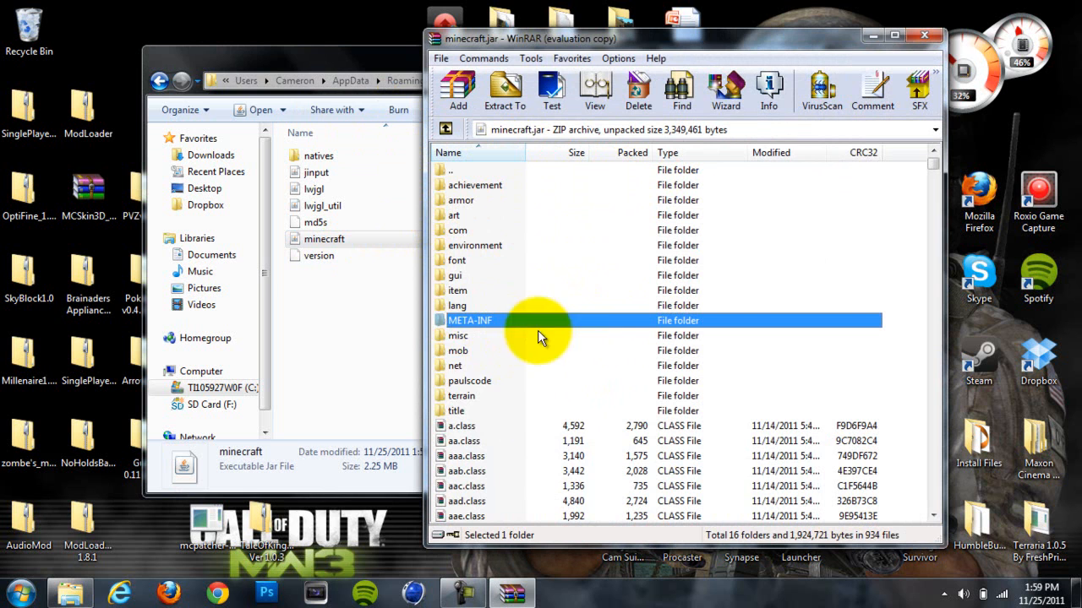
{"action": "mouse_move", "coordinate": [532, 341]}
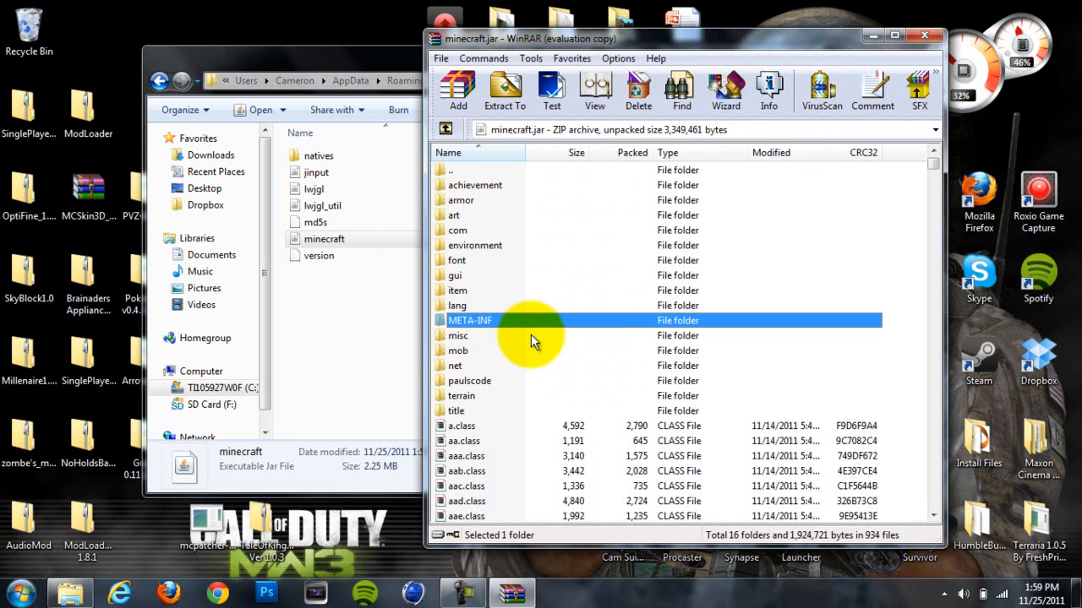
{"action": "mouse_move", "coordinate": [501, 322]}
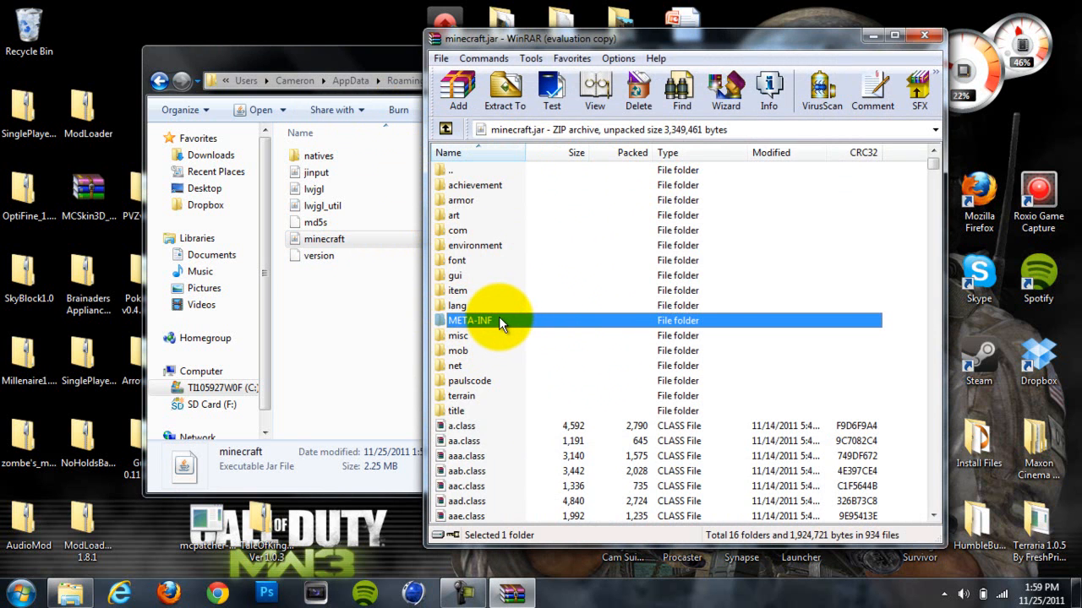
{"action": "right_click", "coordinate": [485, 320]}
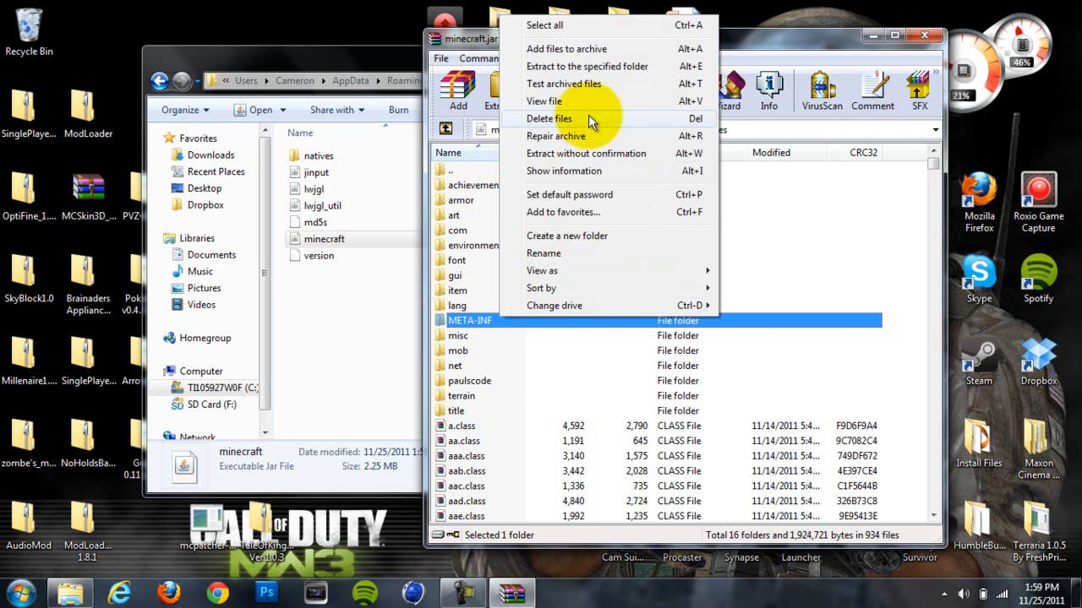
{"action": "left_click", "coordinate": [549, 118]}
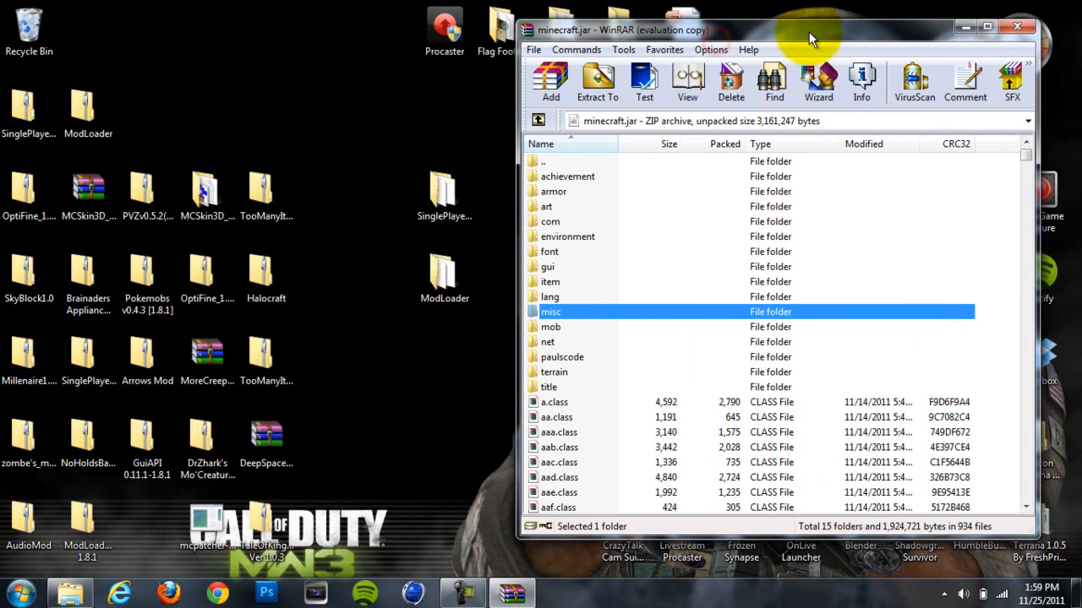
{"action": "mouse_move", "coordinate": [413, 285]}
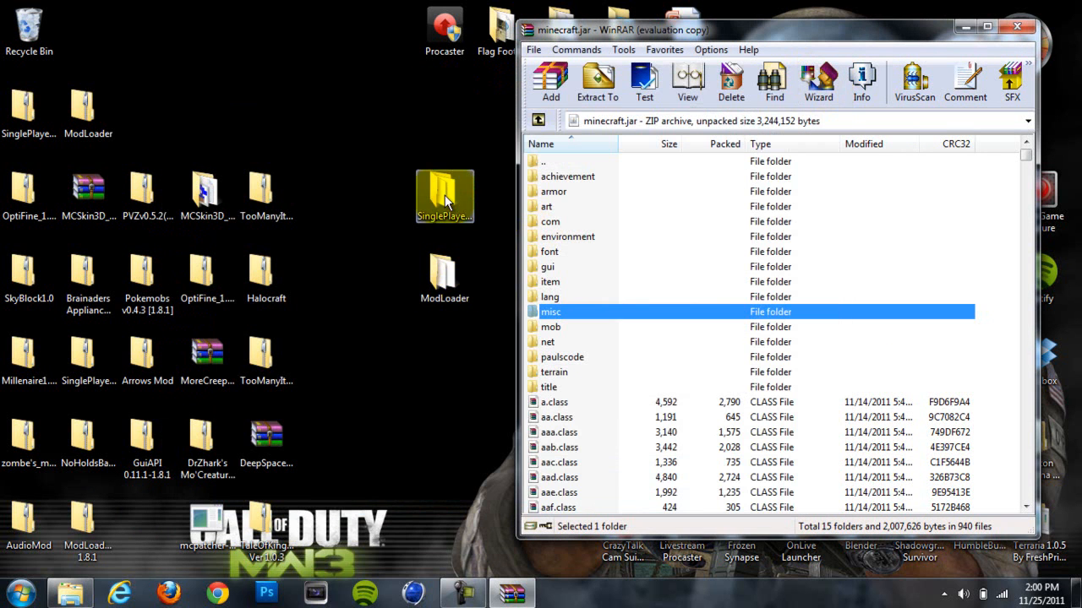
- Add the Single Player Commands class files into minecraft.jar, replacing existing files
{"action": "double_click", "coordinate": [445, 196]}
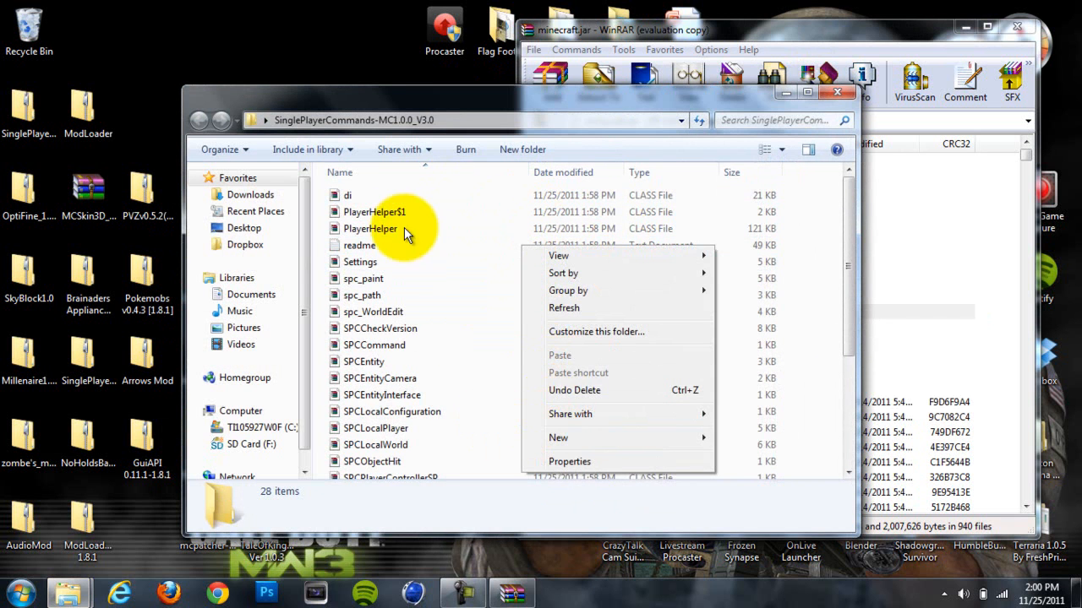
{"action": "right_click", "coordinate": [359, 245]}
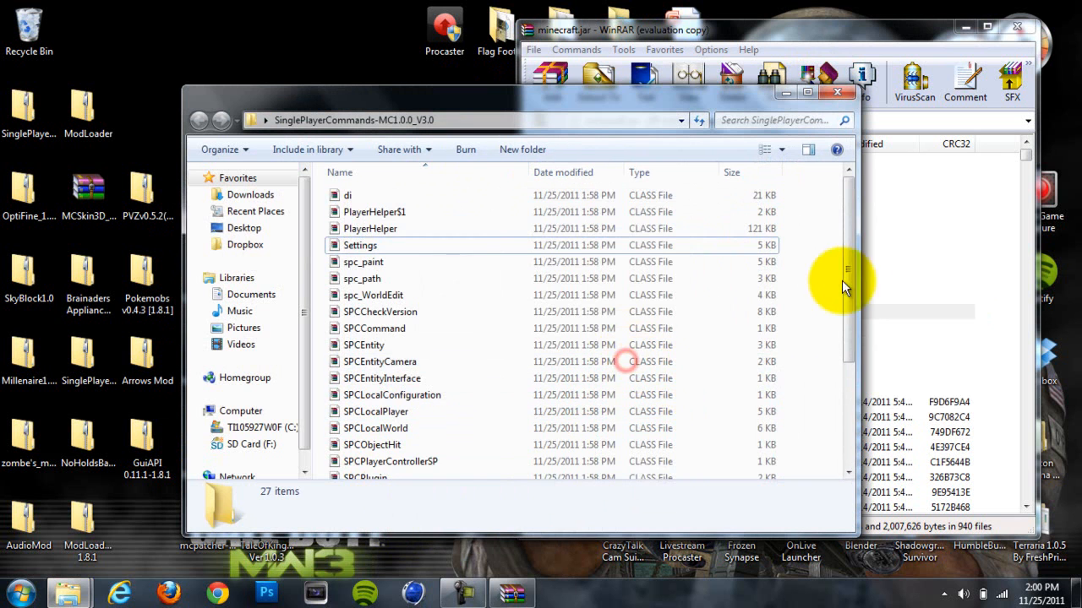
{"action": "scroll", "scroll_direction": "down", "scroll_amount": 3}
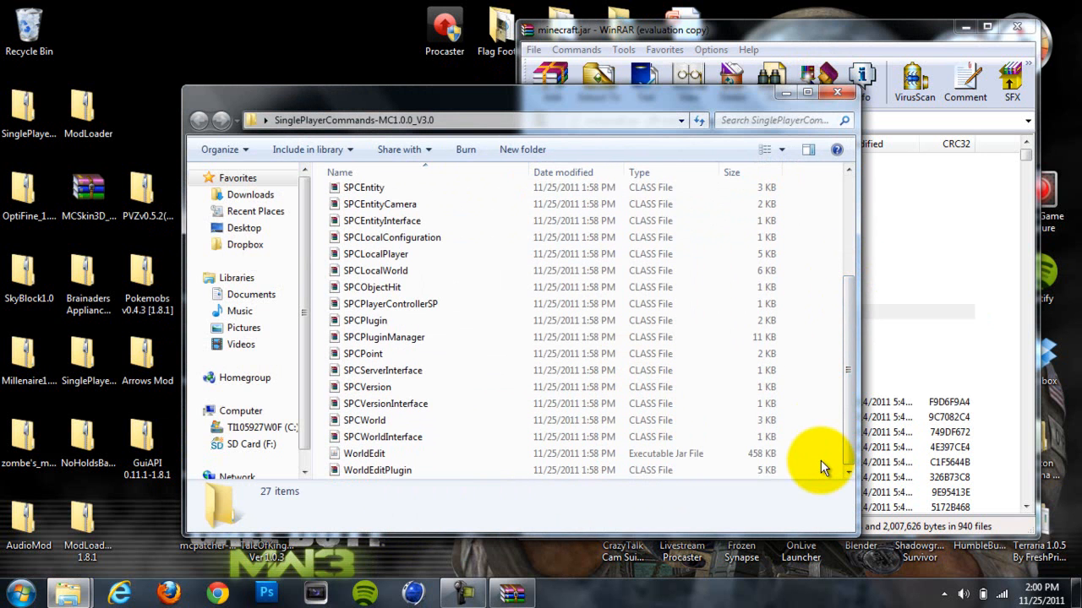
{"action": "left_click", "coordinate": [379, 470]}
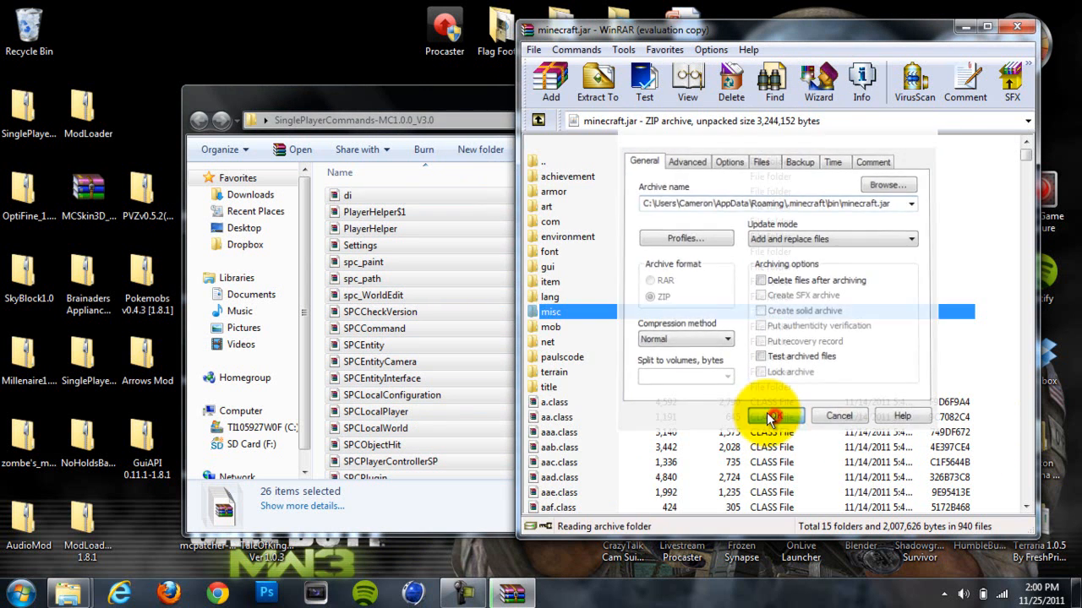
{"action": "left_click", "coordinate": [774, 416]}
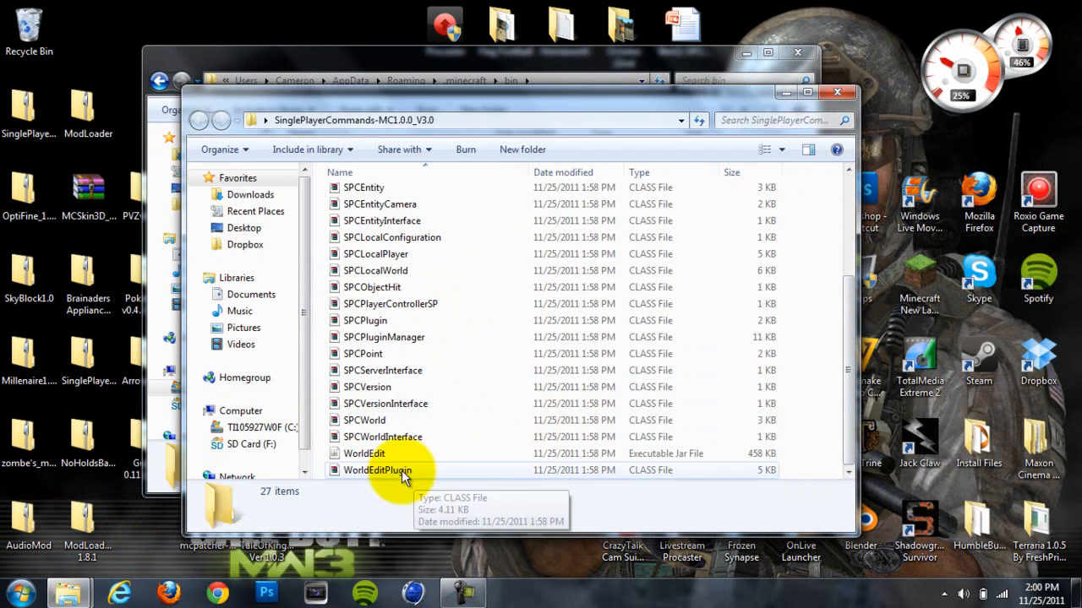
- Place WorldEdit.jar in the .minecraft bin folder and close the Explorer windows
{"action": "left_click", "coordinate": [361, 453]}
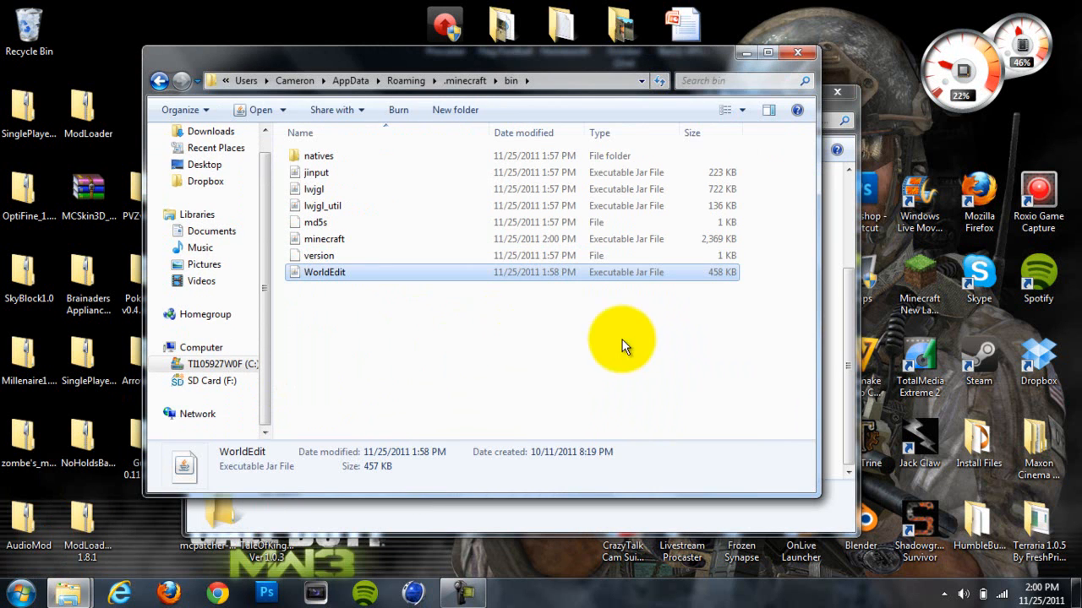
{"action": "mouse_move", "coordinate": [549, 284]}
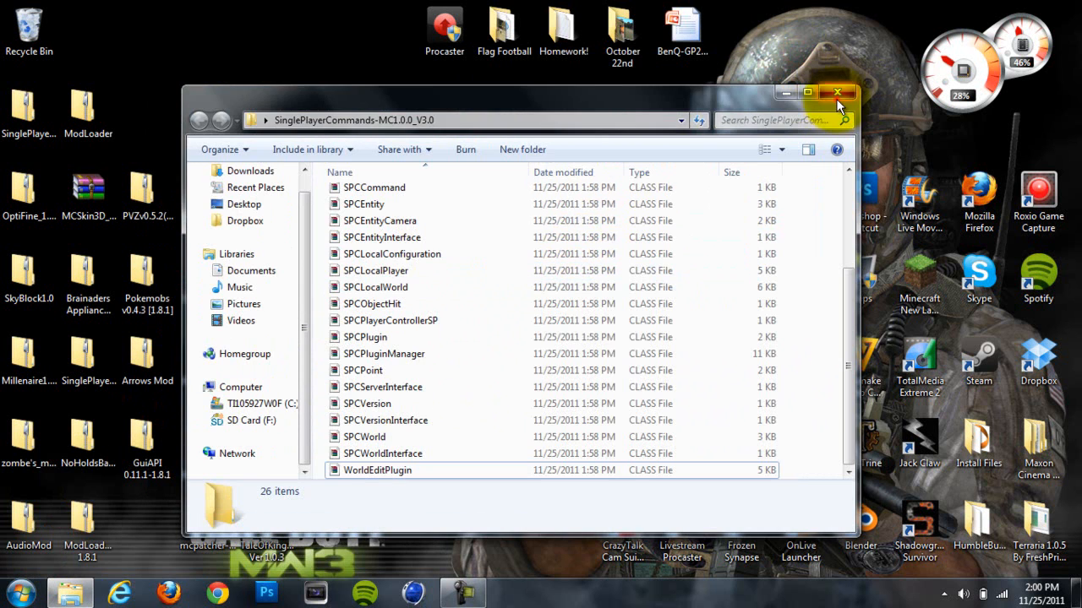
{"action": "left_click", "coordinate": [837, 95]}
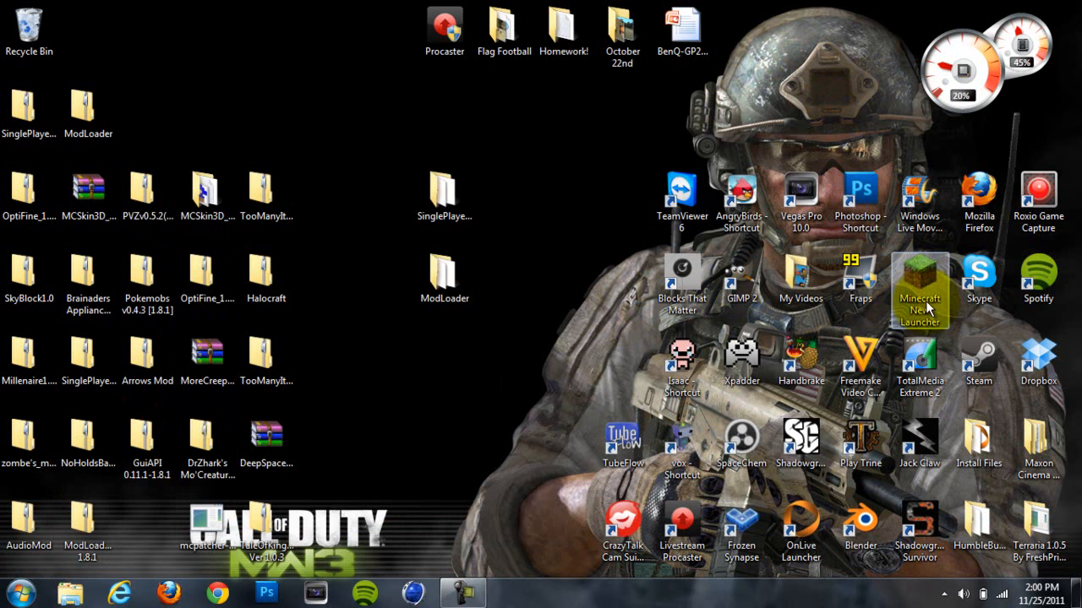
- Launch the Minecraft New Launcher, allow it past the security warning, and log in
{"action": "double_click", "coordinate": [918, 281]}
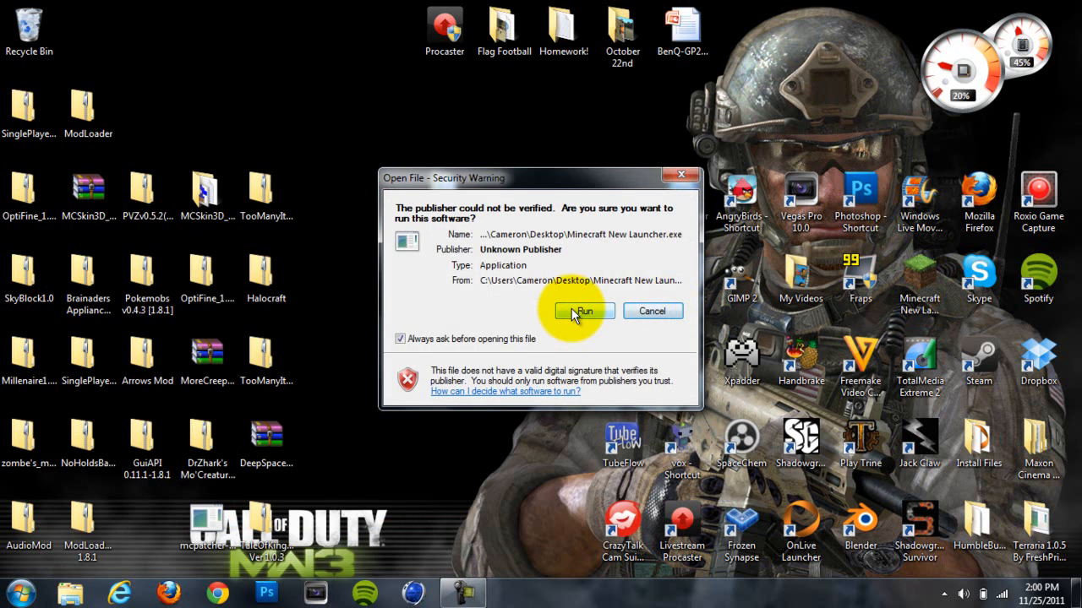
{"action": "left_click", "coordinate": [583, 311]}
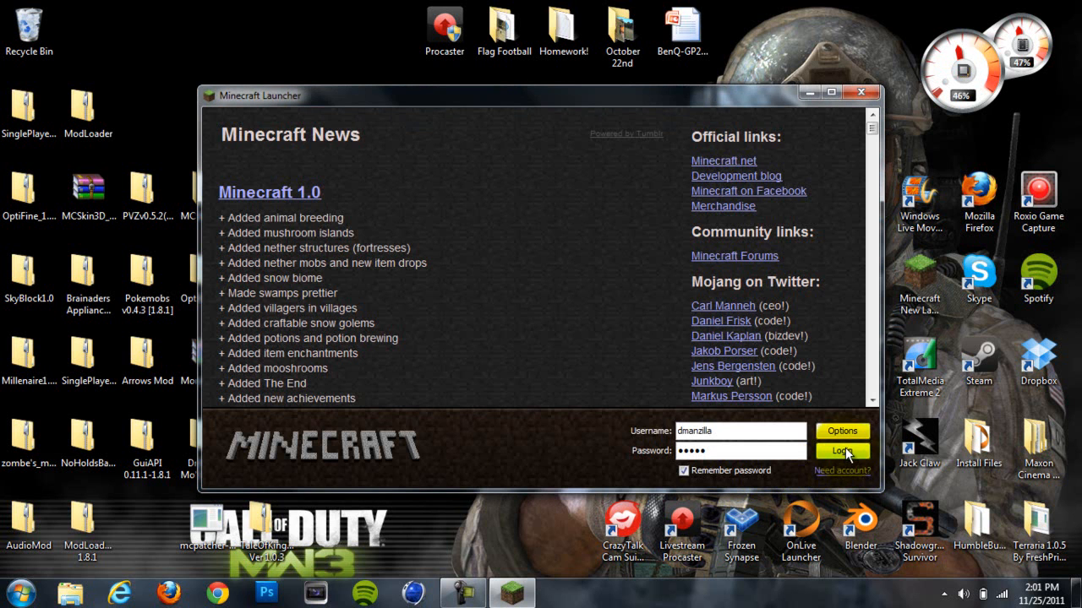
{"action": "left_click", "coordinate": [841, 450]}
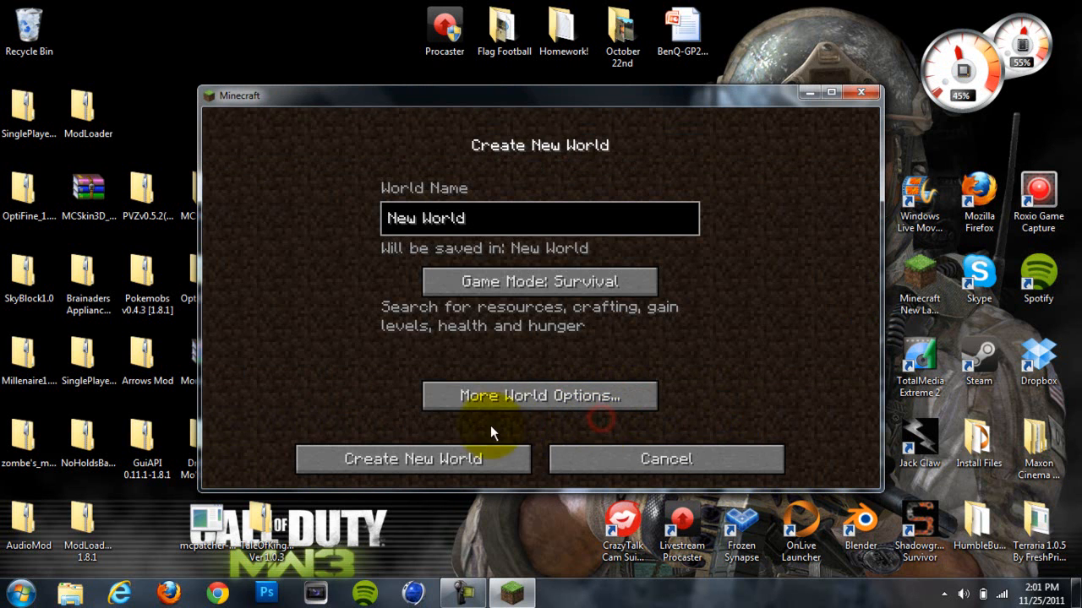
- Create a new world and load into it with Single Player Commands 3.0 active
{"action": "left_click", "coordinate": [413, 459]}
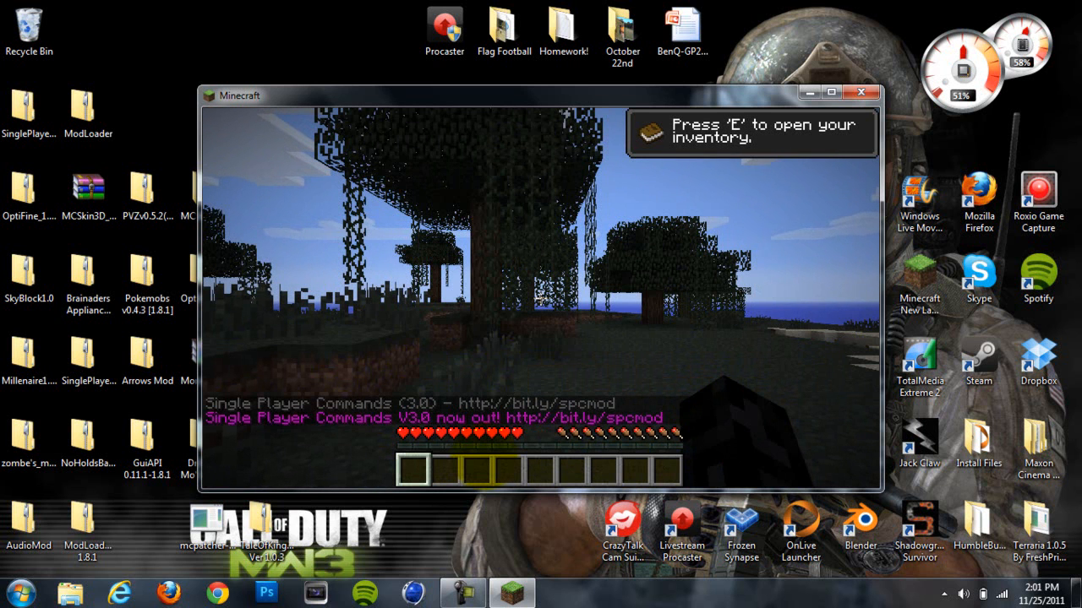
- Enter the /spawn chicken command in chat to spawn a chicken
{"action": "key", "text": "t"}
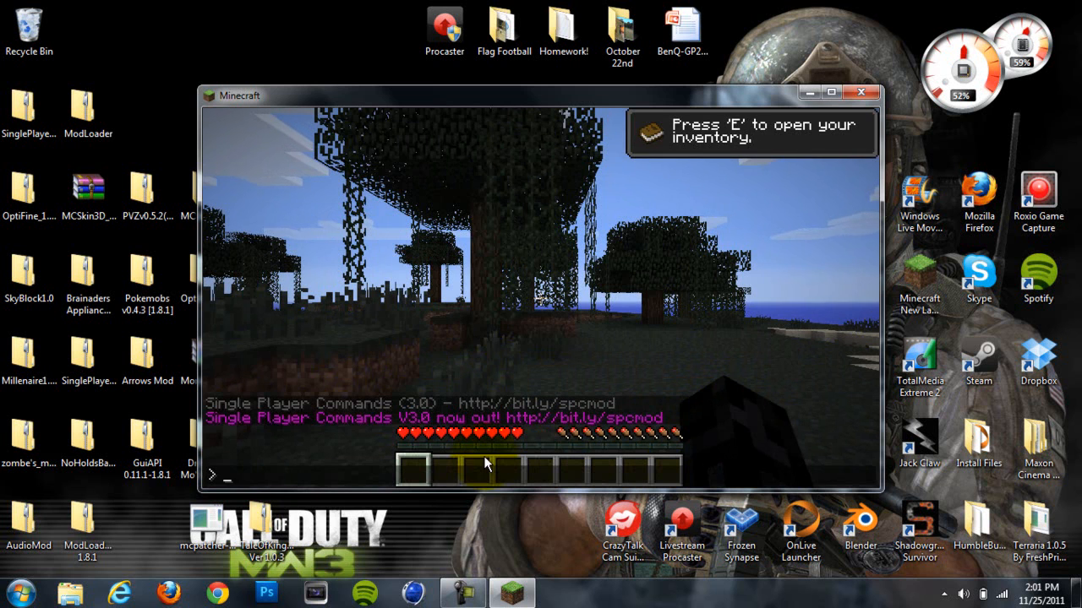
{"action": "type", "text": "/spa"}
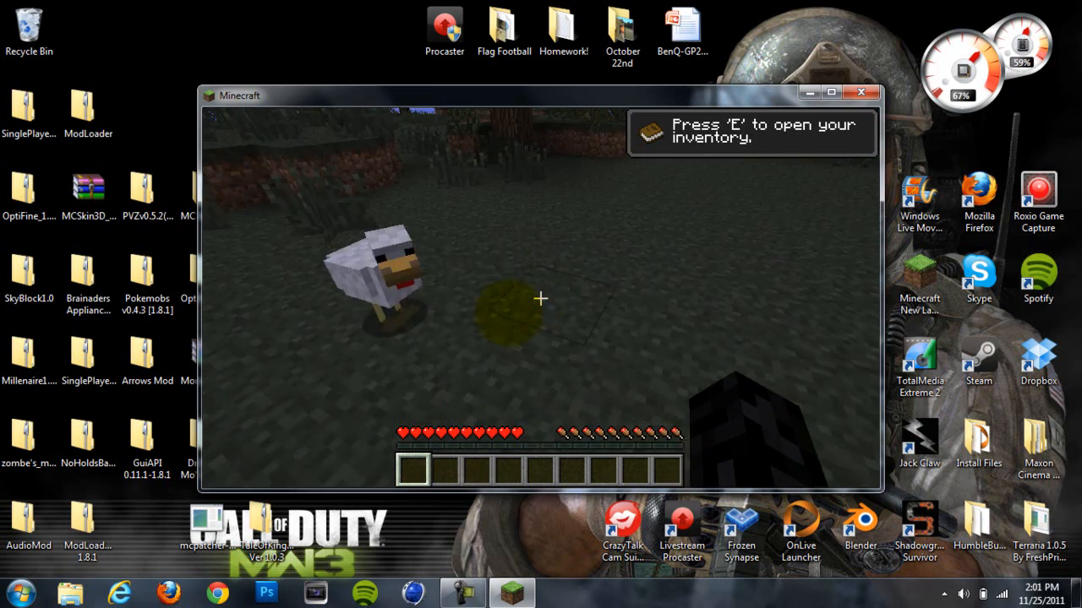
{"action": "mouse_move", "coordinate": [541, 299]}
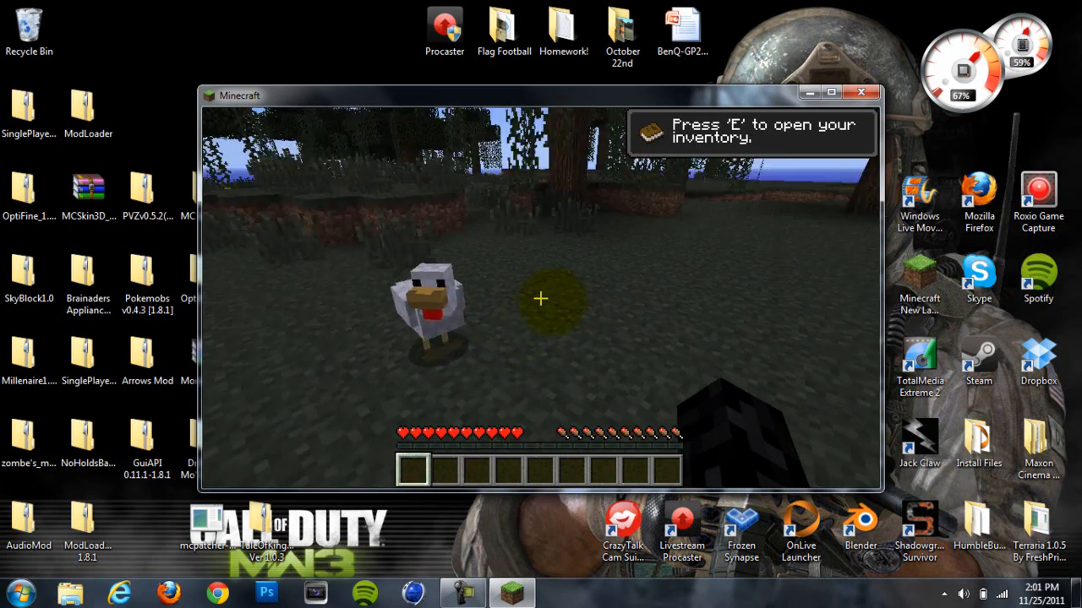